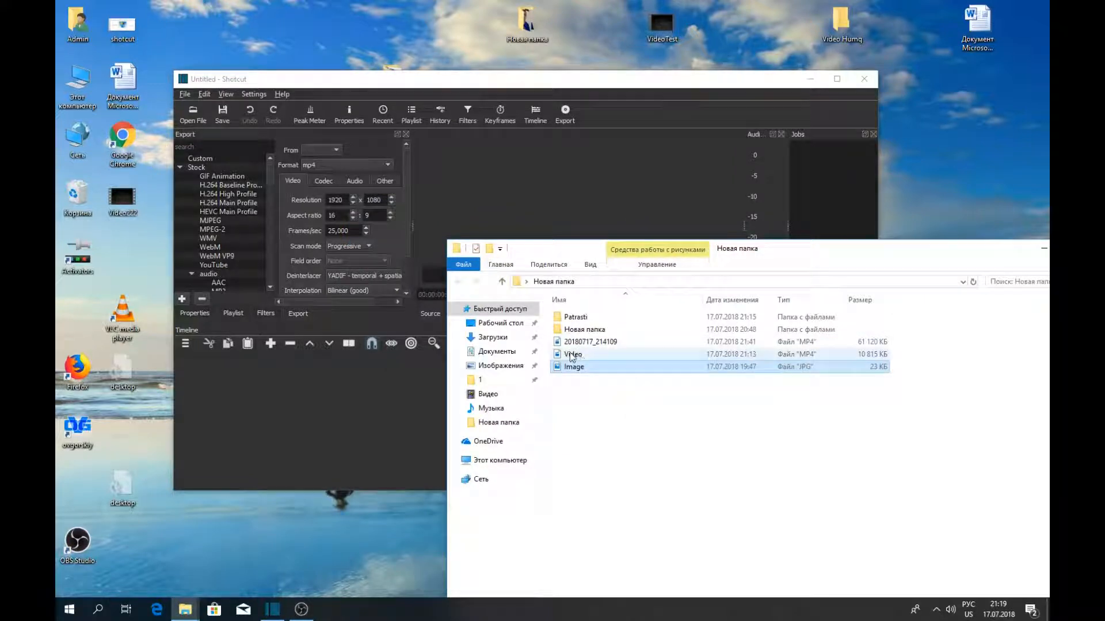
# Step: Load Video.mp4 onto track V1, add an empty video track V2 above it, and start playback
pyautogui.click(573, 353)
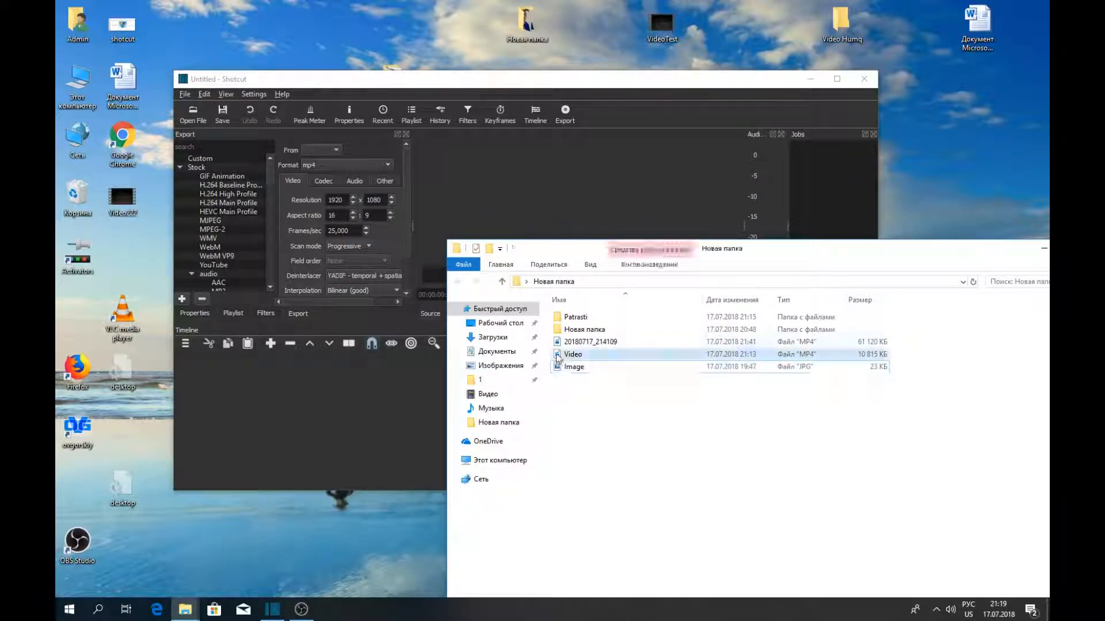
pyautogui.doubleClick(572, 353)
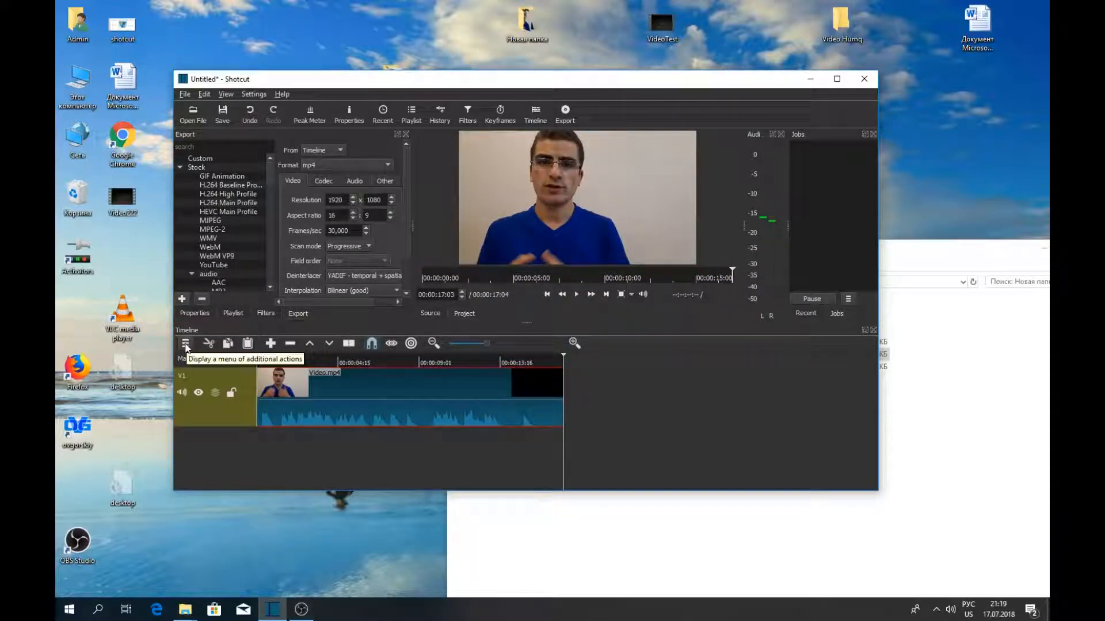
pyautogui.click(185, 344)
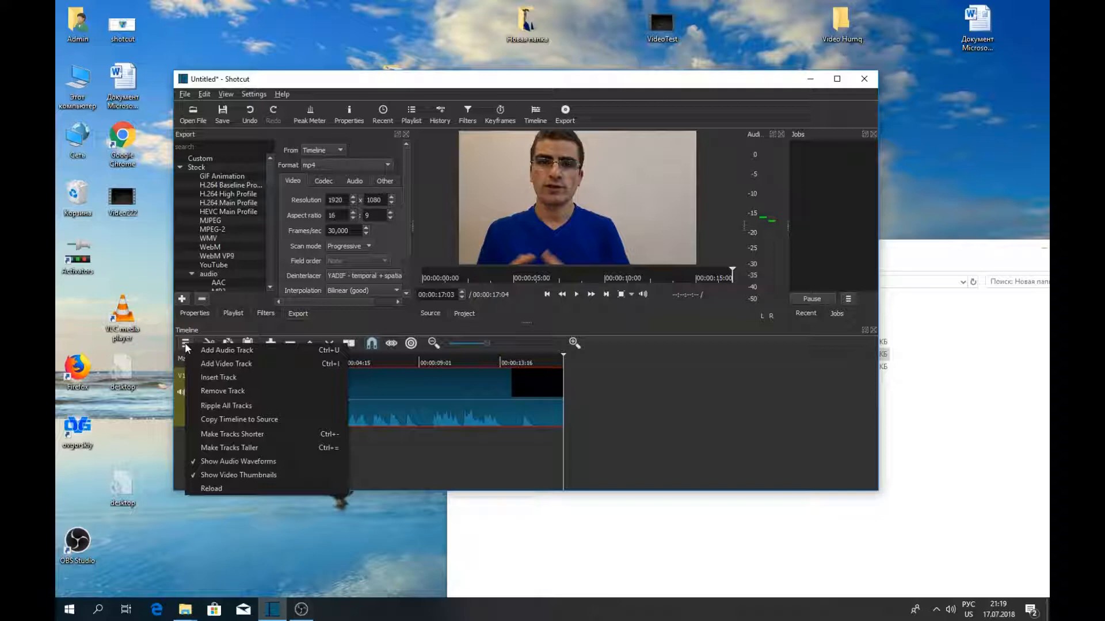
pyautogui.moveTo(244, 369)
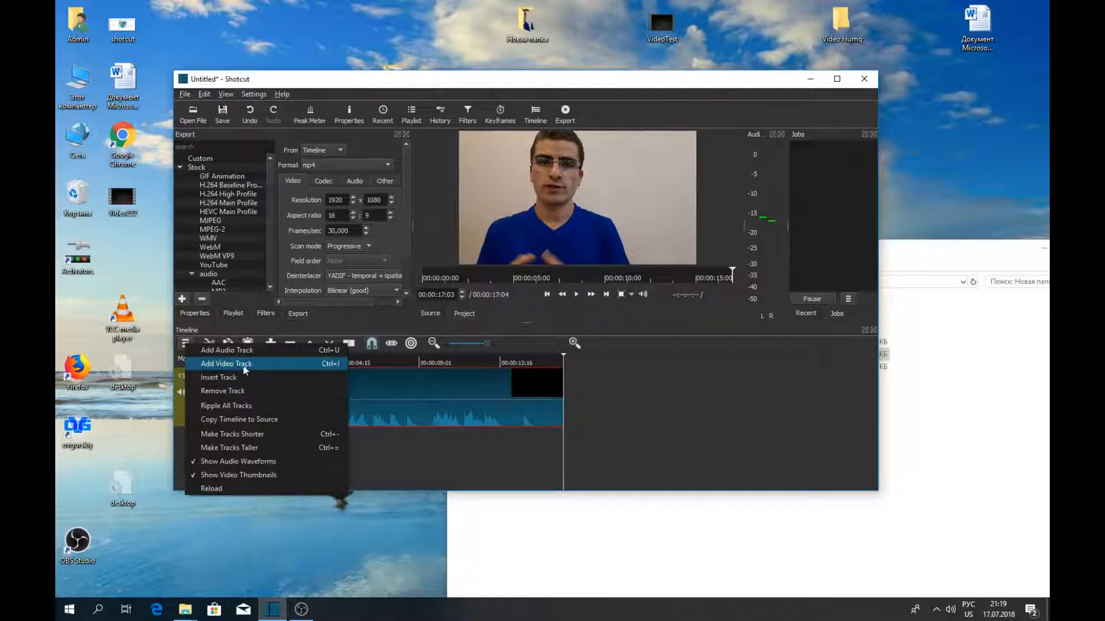
pyautogui.click(227, 364)
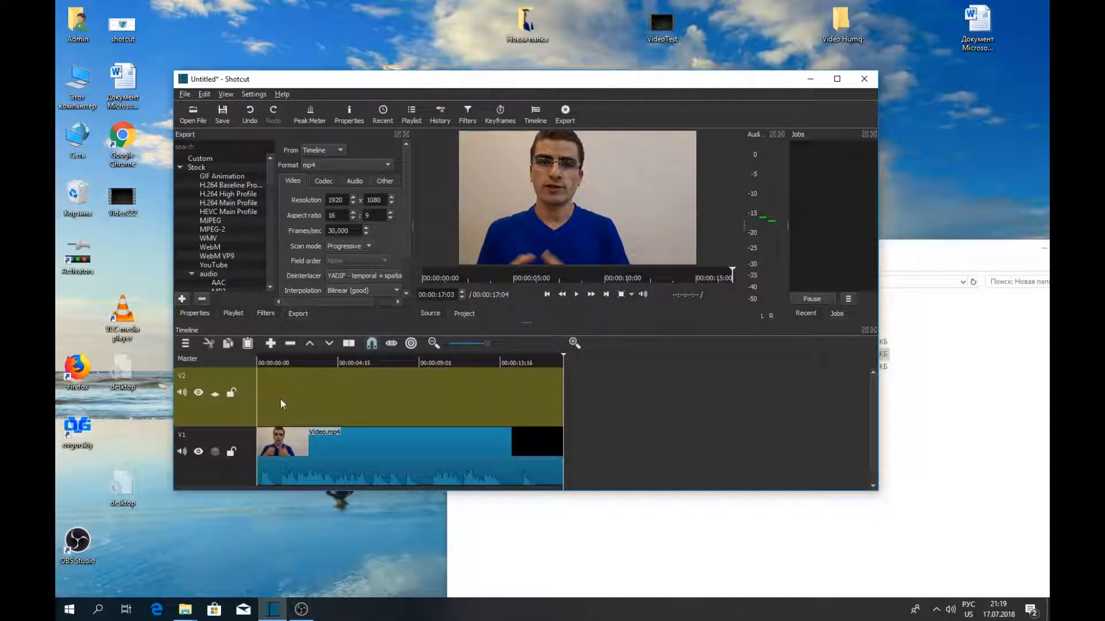
pyautogui.moveTo(485, 408)
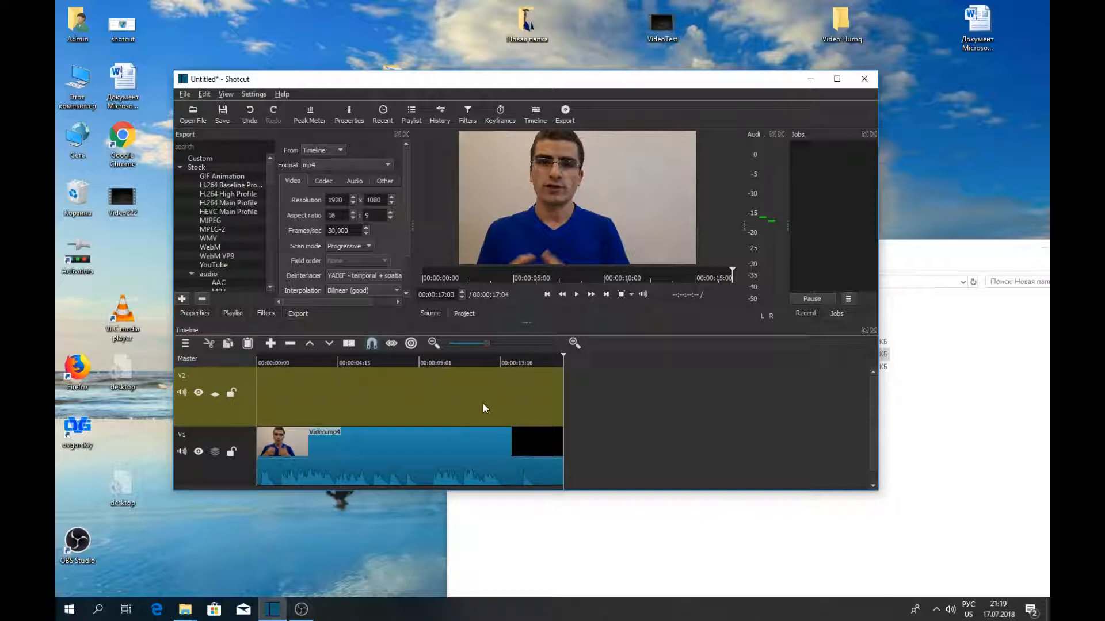
pyautogui.click(576, 293)
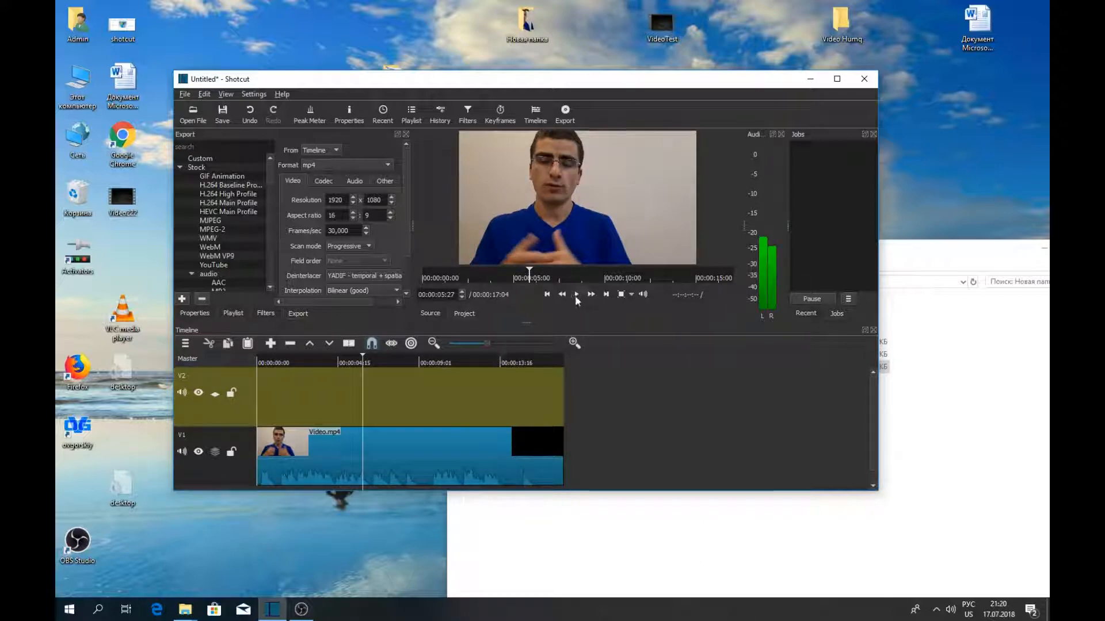
# Step: Split Video.mp4 near nine seconds, put frog Image.jpg on V2 above the second part, and maximize Shotcut
pyautogui.click(575, 294)
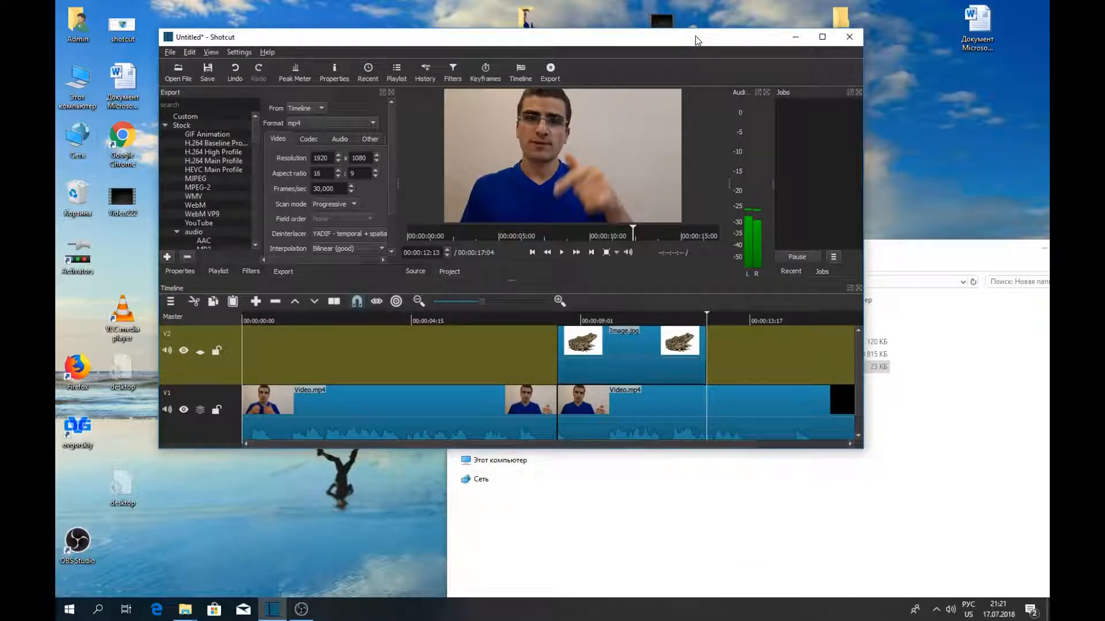
pyautogui.click(821, 37)
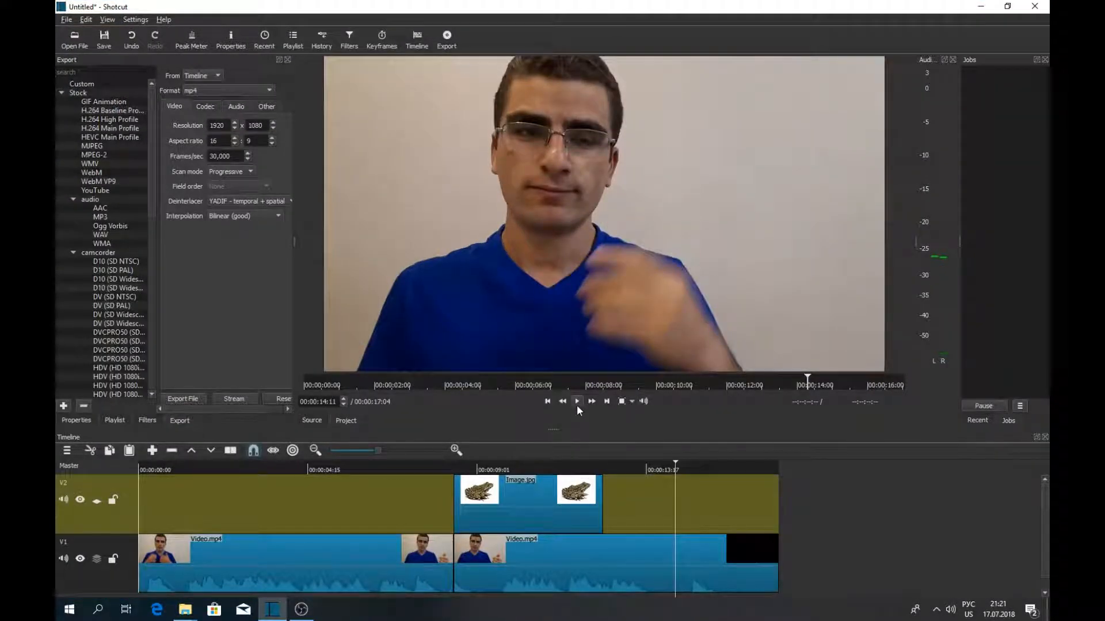
# Step: Cut V1 again near 13 seconds, stretch the frog clip to that cut, and preview the overlay
pyautogui.click(577, 400)
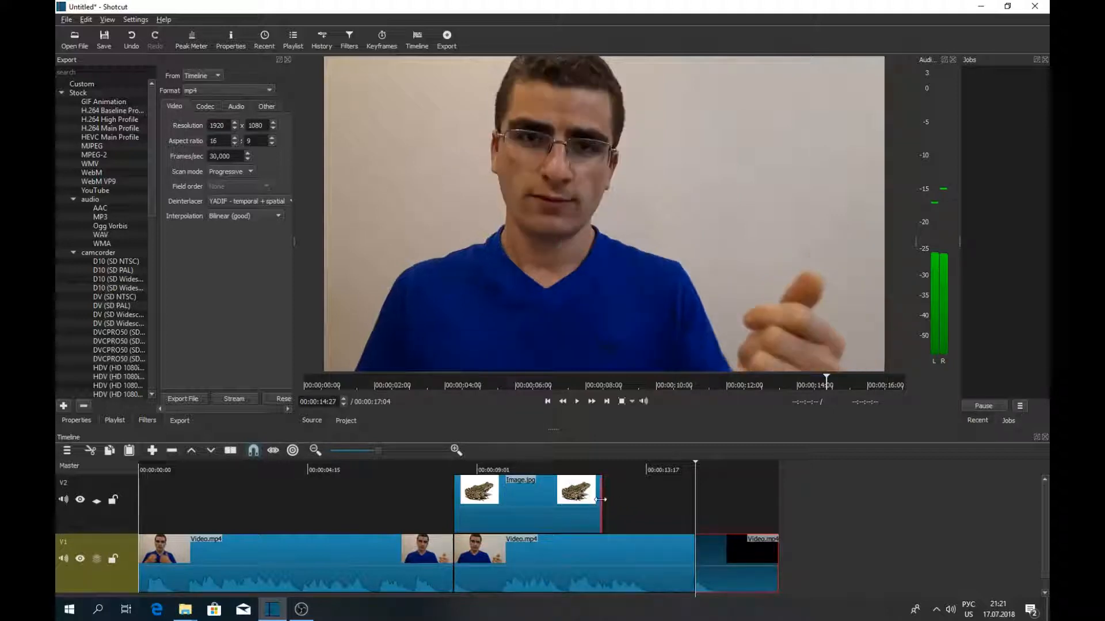
pyautogui.moveTo(597, 500); pyautogui.dragTo(606, 504)
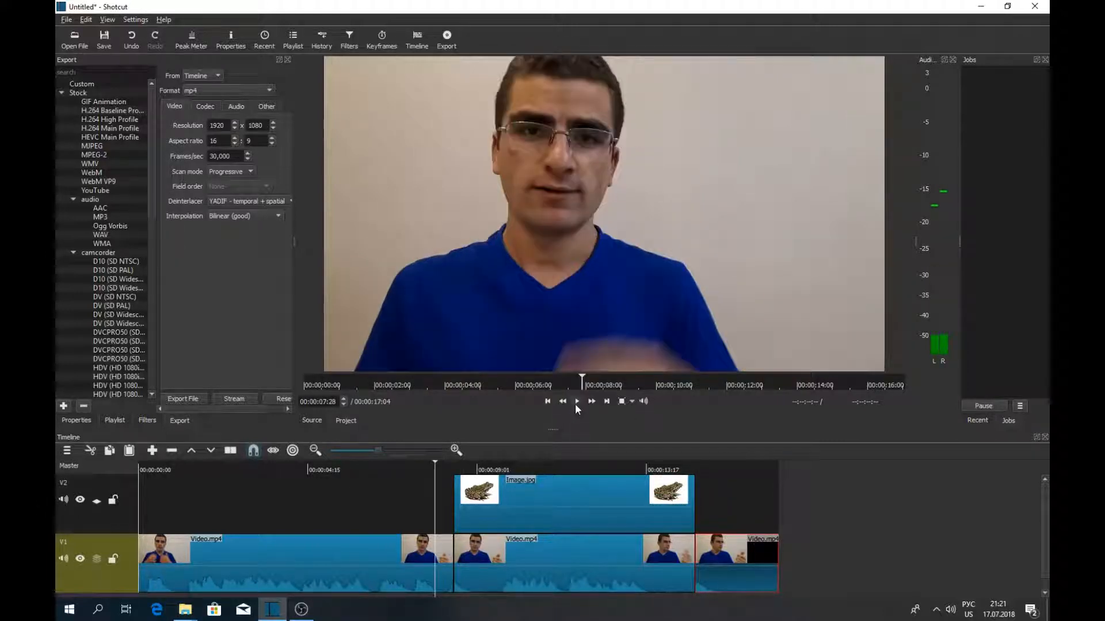
pyautogui.click(577, 401)
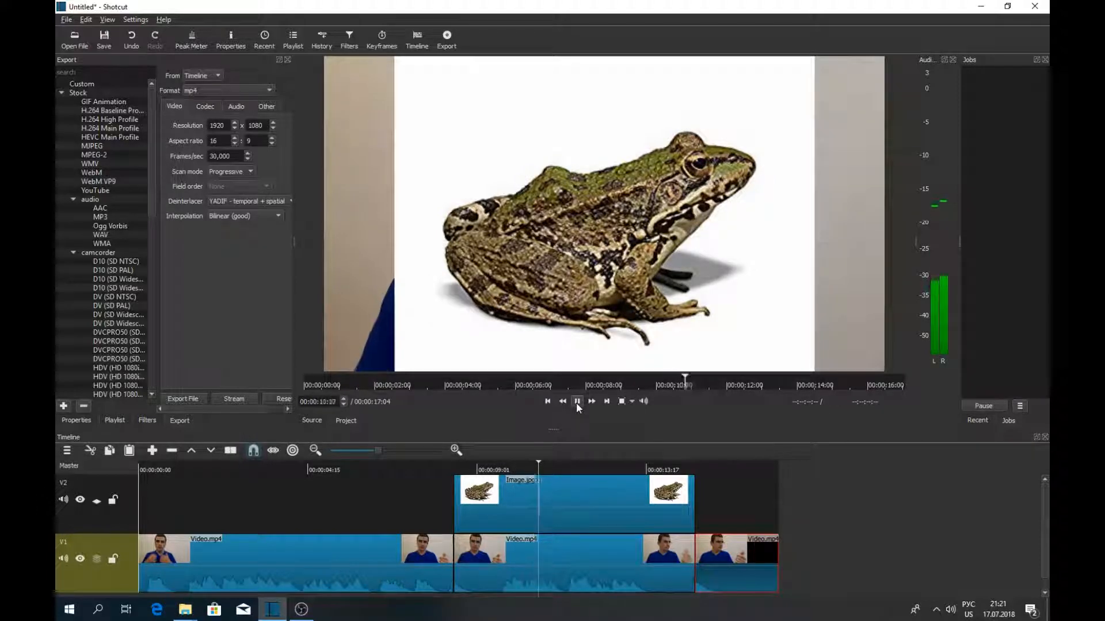
pyautogui.click(576, 402)
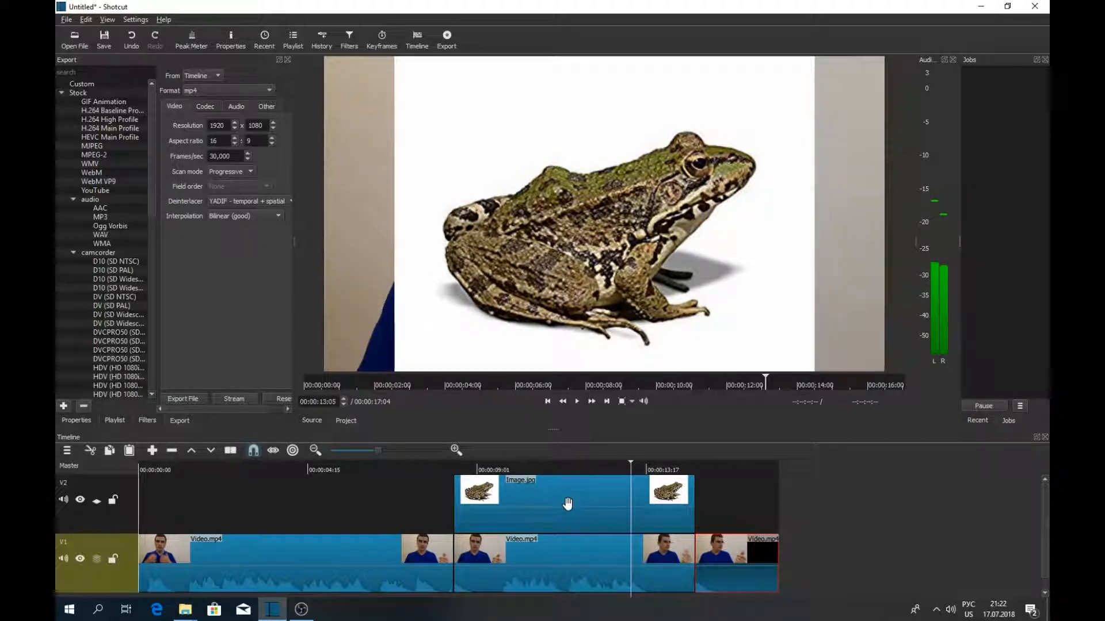
pyautogui.click(562, 501)
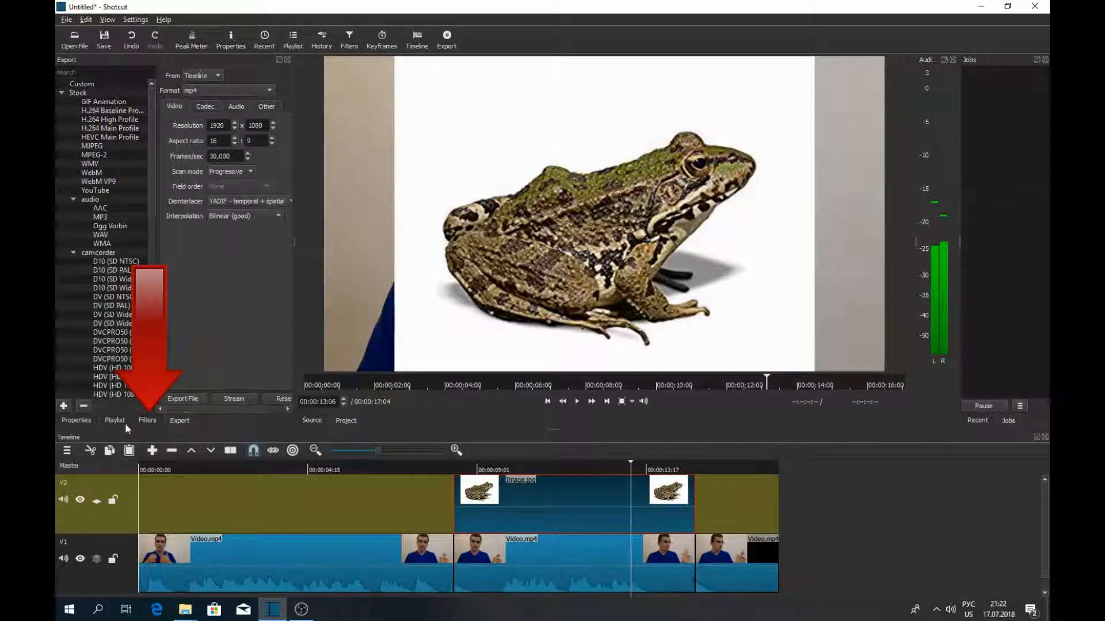
# Step: Attach a Size and Position filter to the frog Image.jpg clip
pyautogui.click(147, 420)
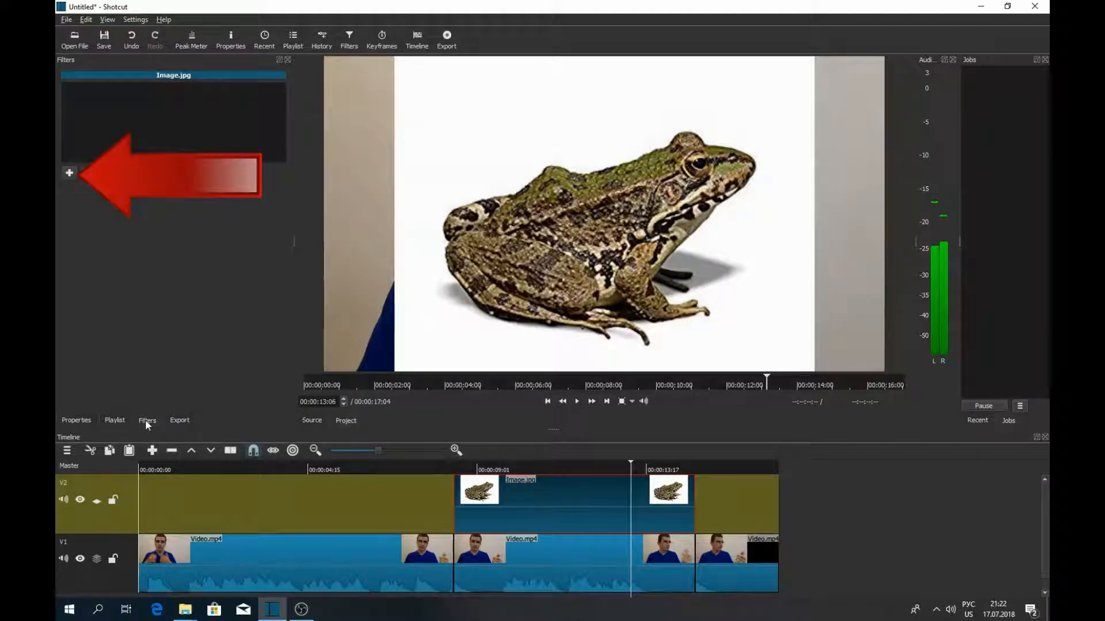
pyautogui.moveTo(69, 174)
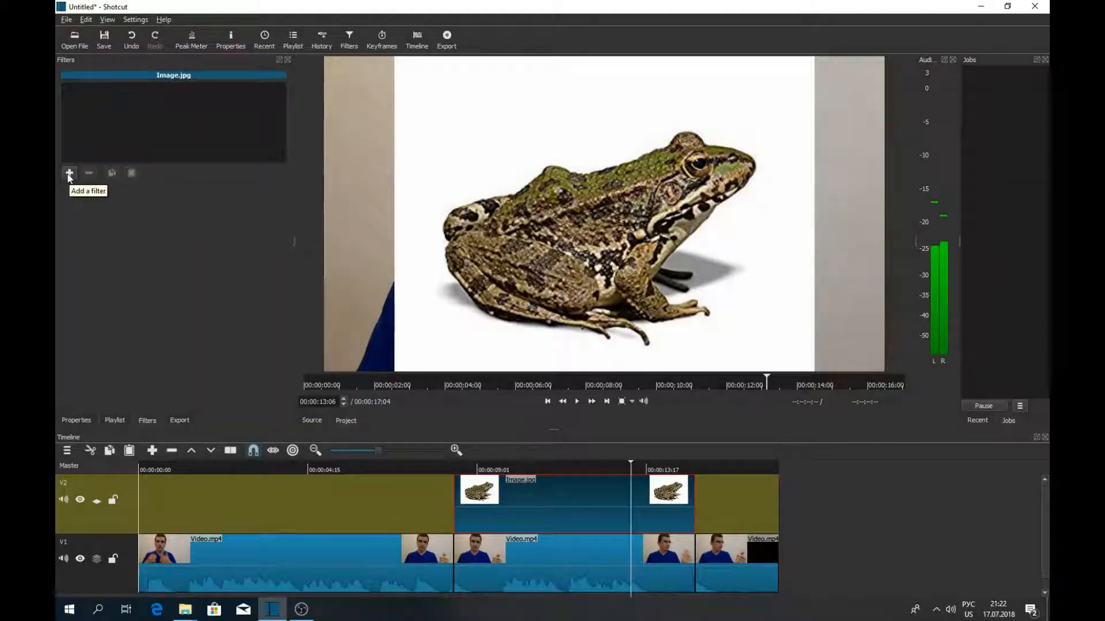
pyautogui.click(69, 172)
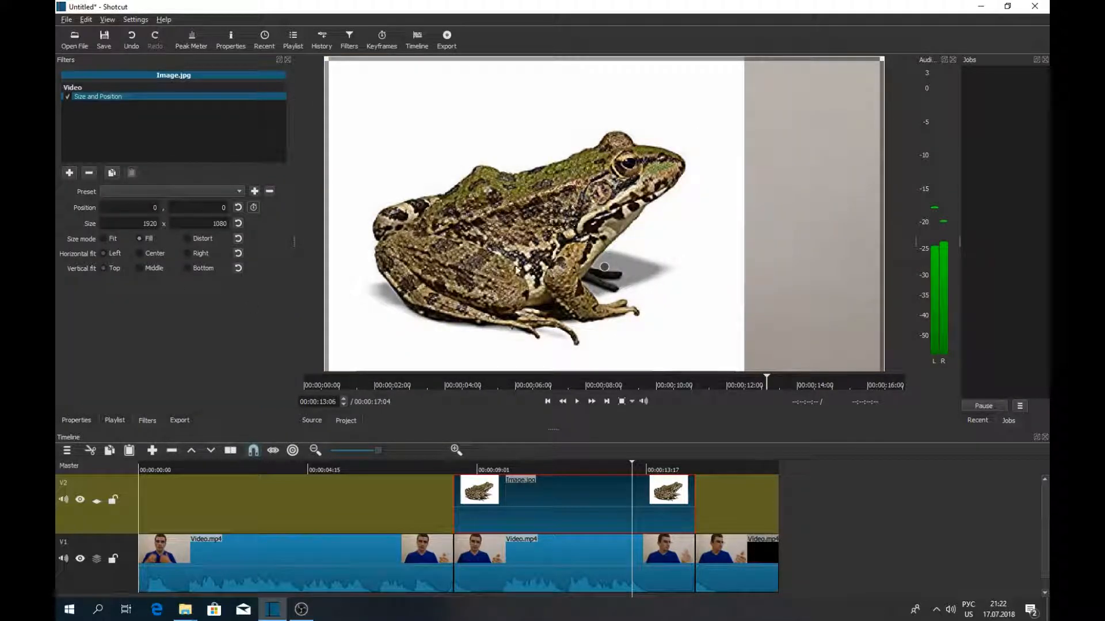
pyautogui.moveTo(333, 79)
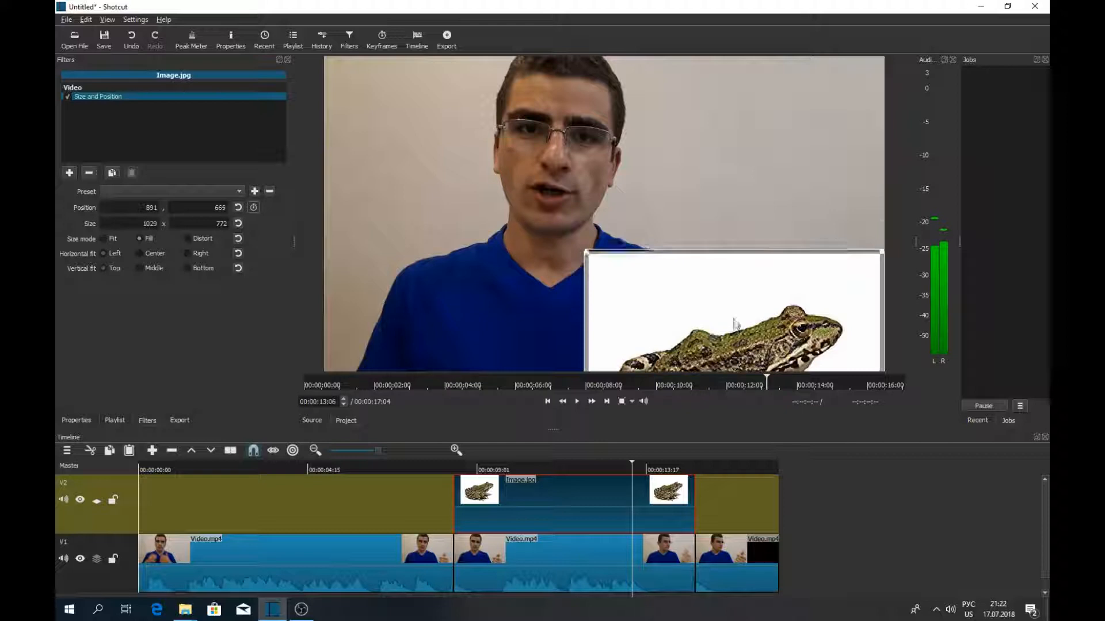
# Step: Shrink the frog picture to a 517×387 inset in the top-right corner and preview it
pyautogui.moveTo(733, 309); pyautogui.dragTo(723, 219)
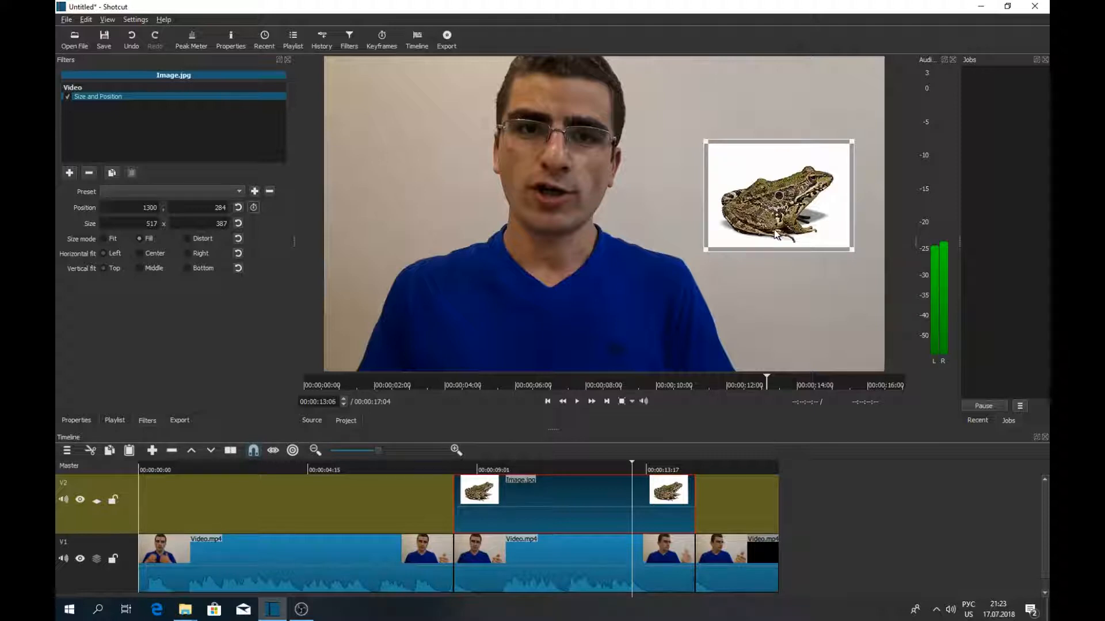
pyautogui.click(577, 401)
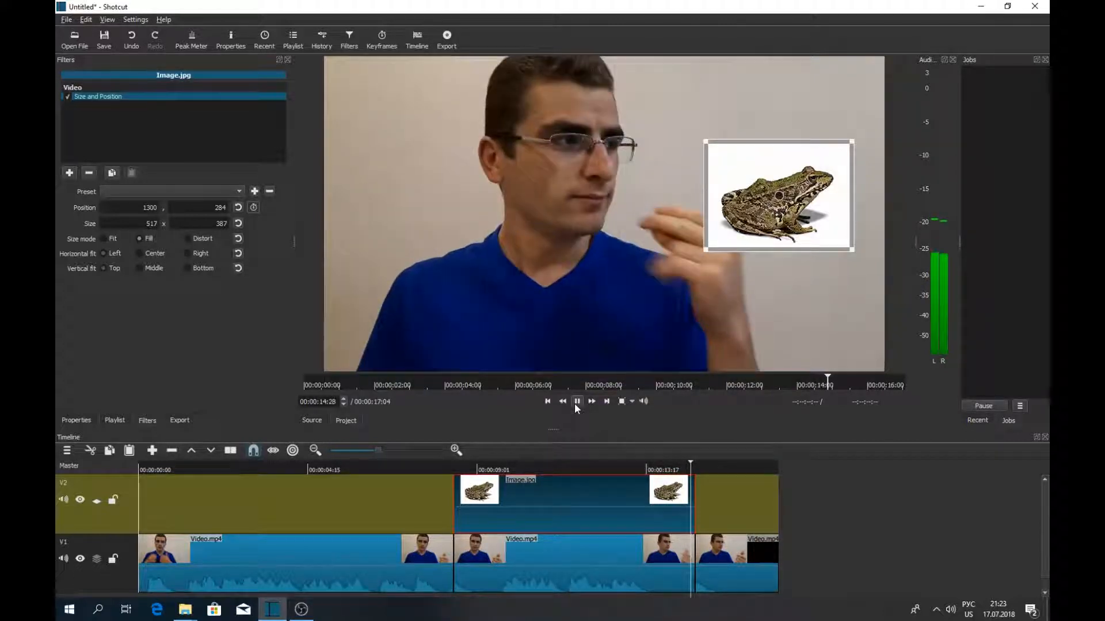
pyautogui.click(577, 400)
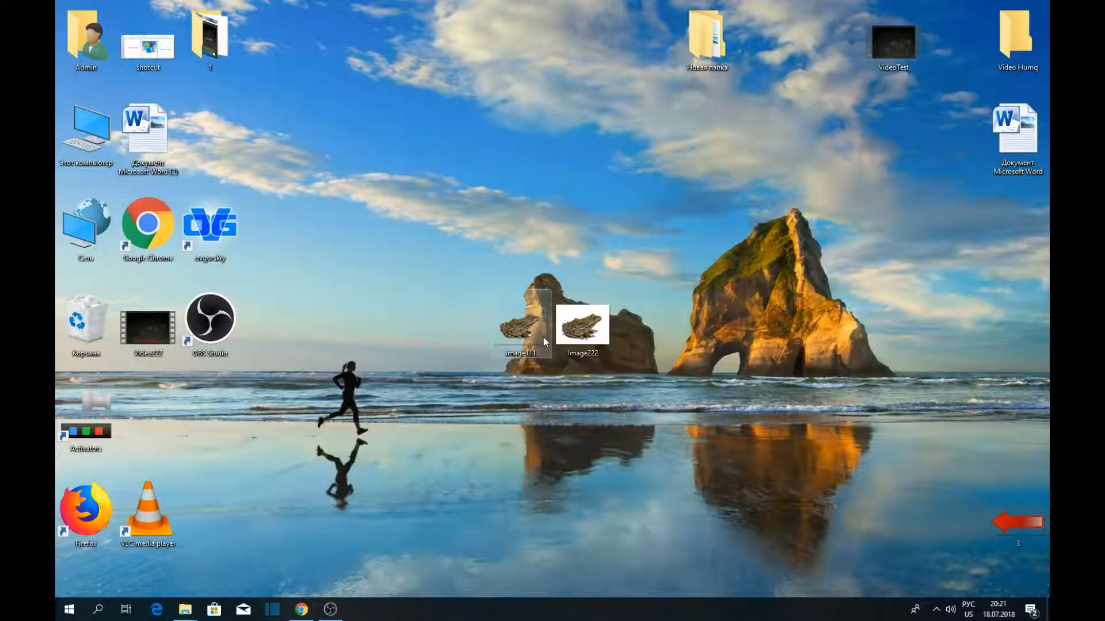
pyautogui.moveTo(599, 332)
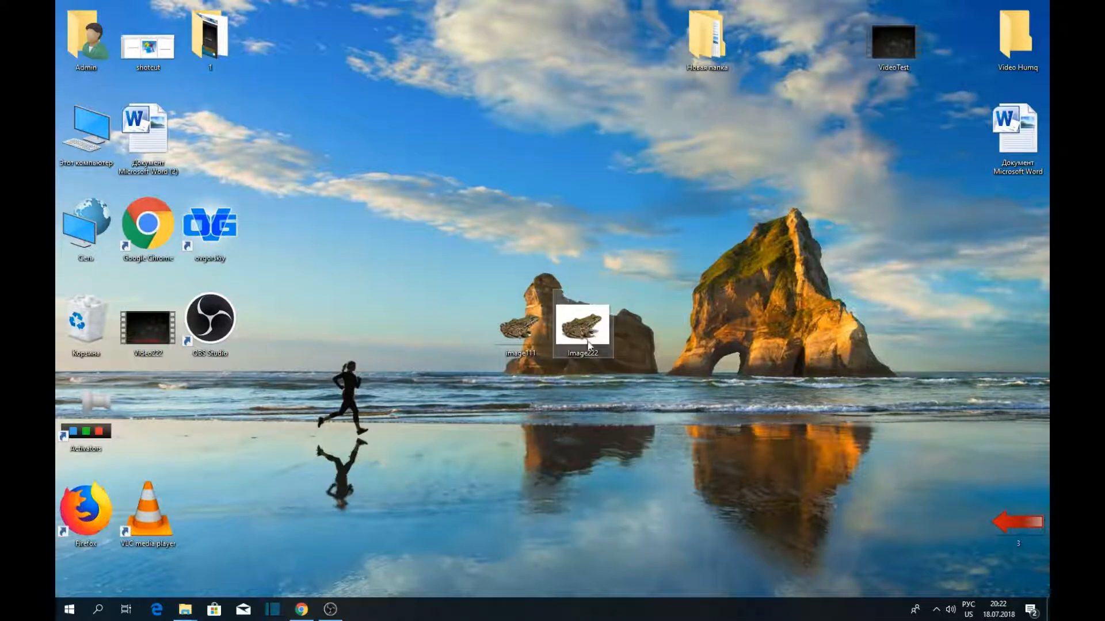
pyautogui.moveTo(582, 327)
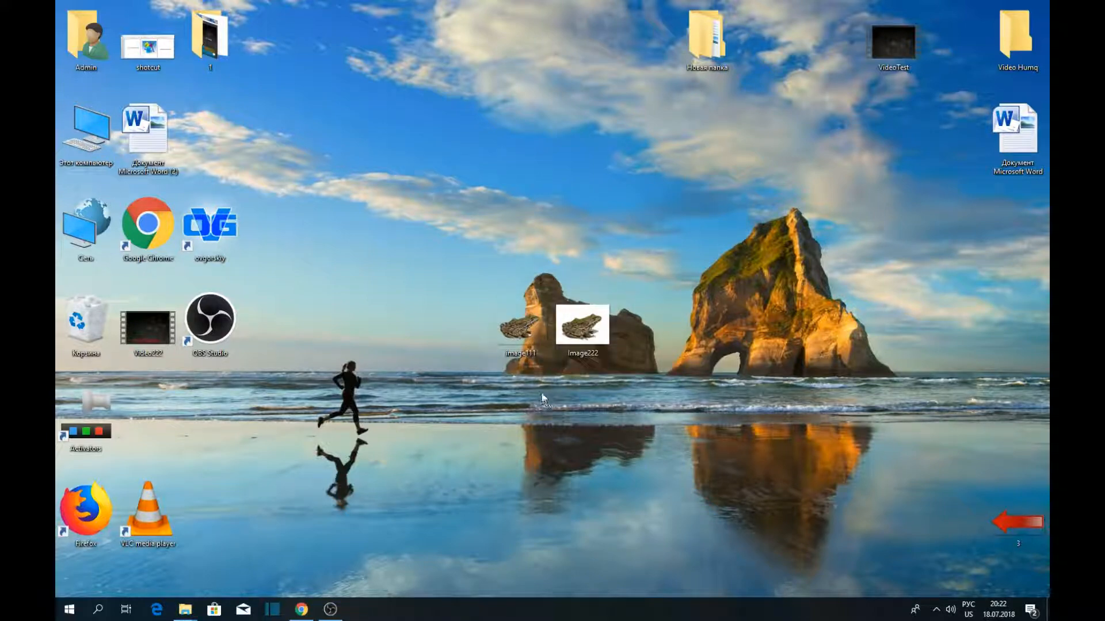
pyautogui.moveTo(583, 325)
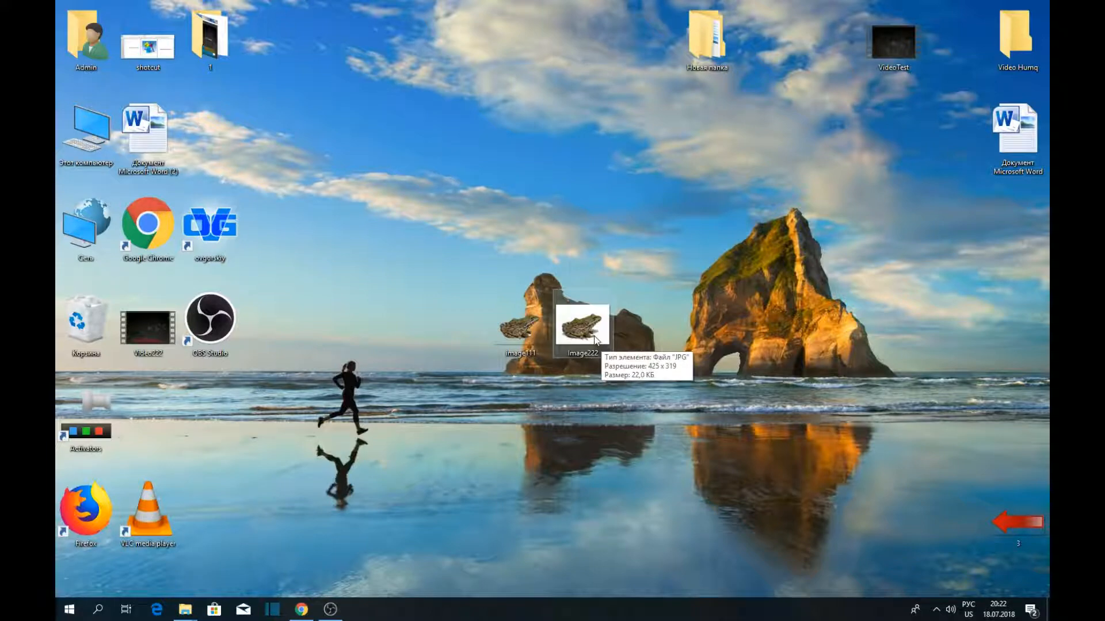
pyautogui.moveTo(610, 378)
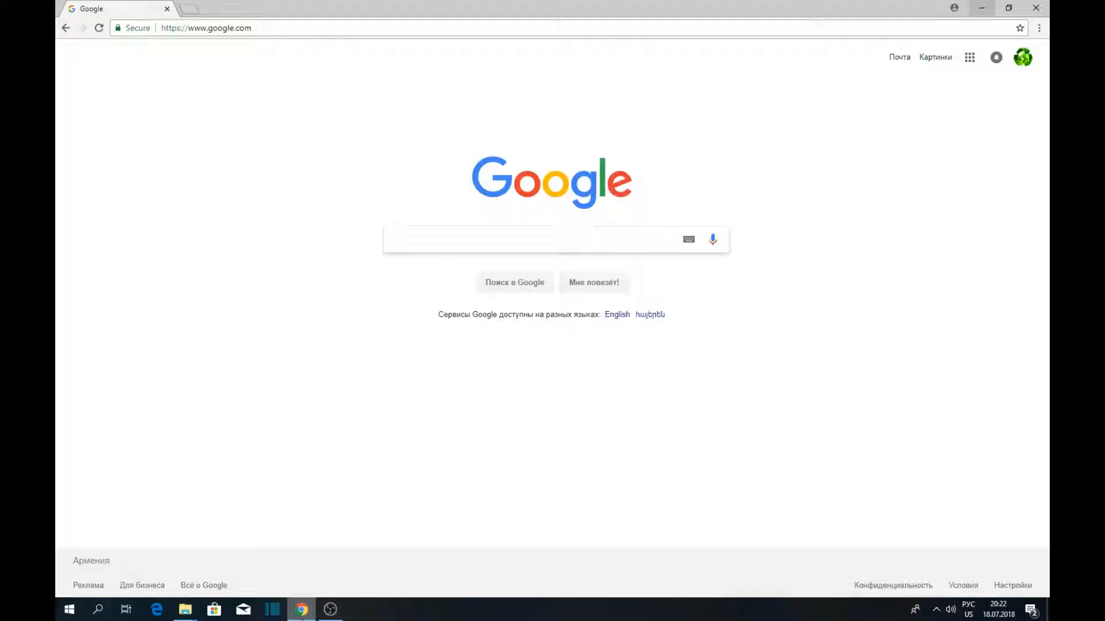
# Step: Search Google for 'photo editor remove background' and land on PhotoScissors Online
pyautogui.write('photo editor')
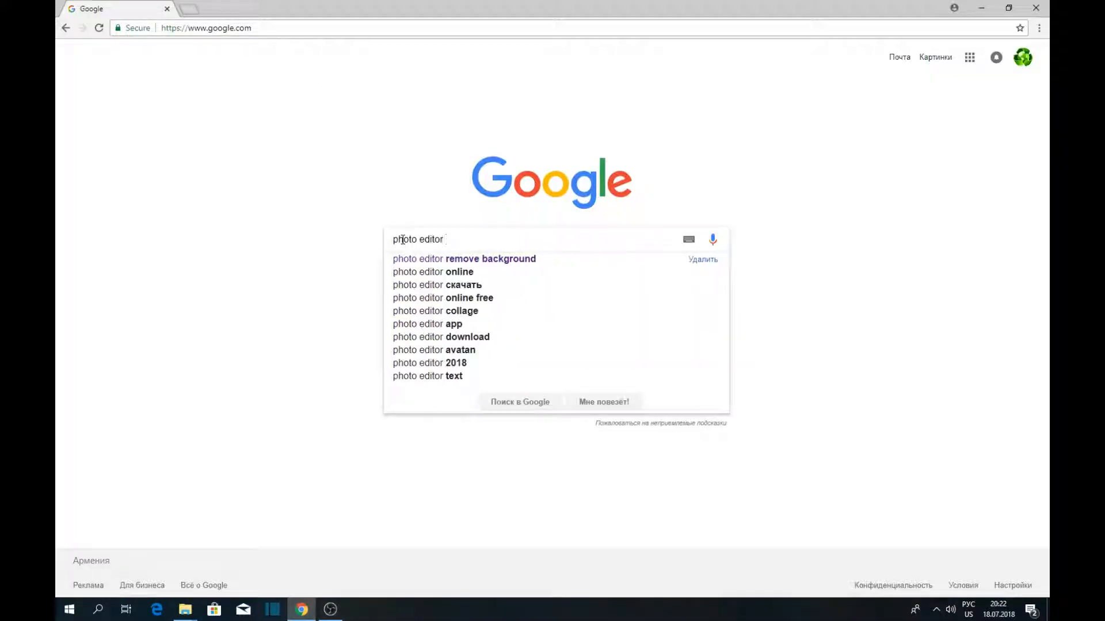
pyautogui.click(464, 259)
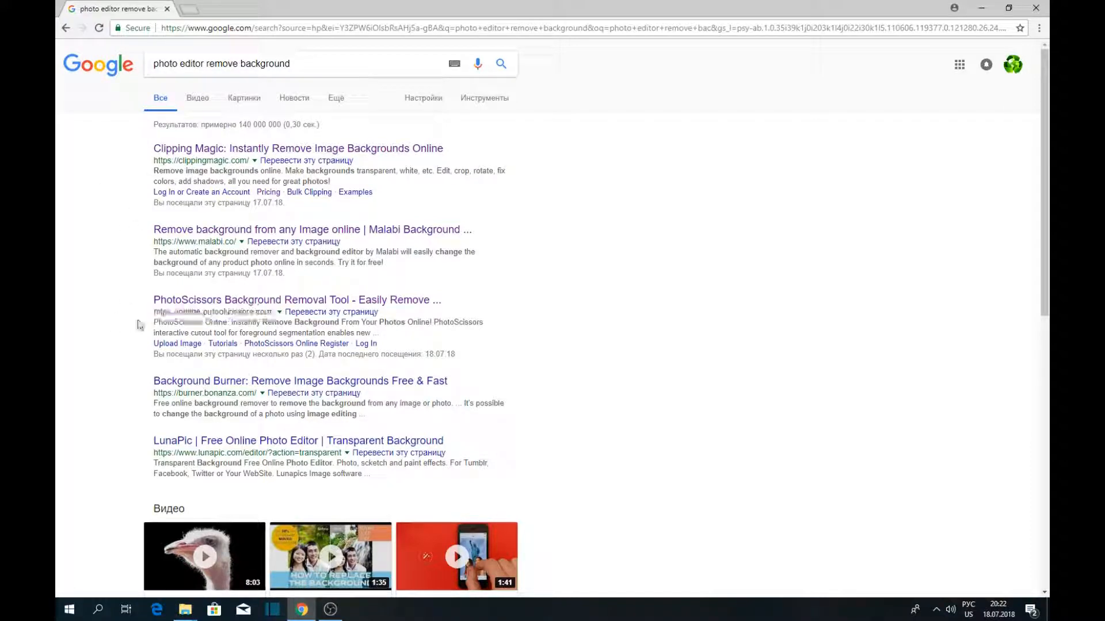
pyautogui.click(295, 300)
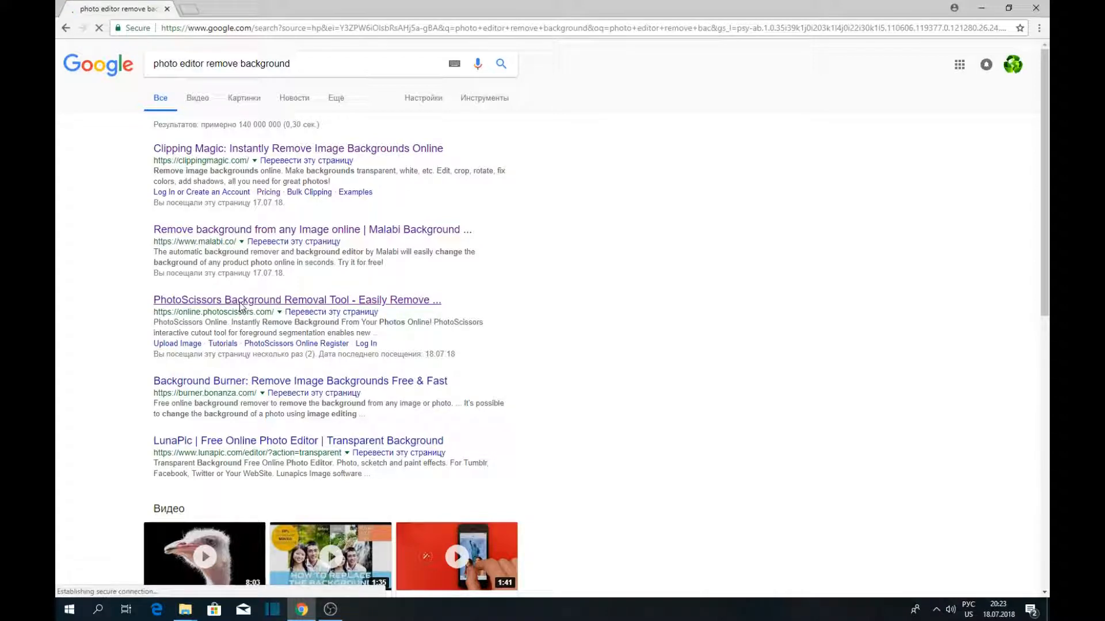
pyautogui.click(545, 346)
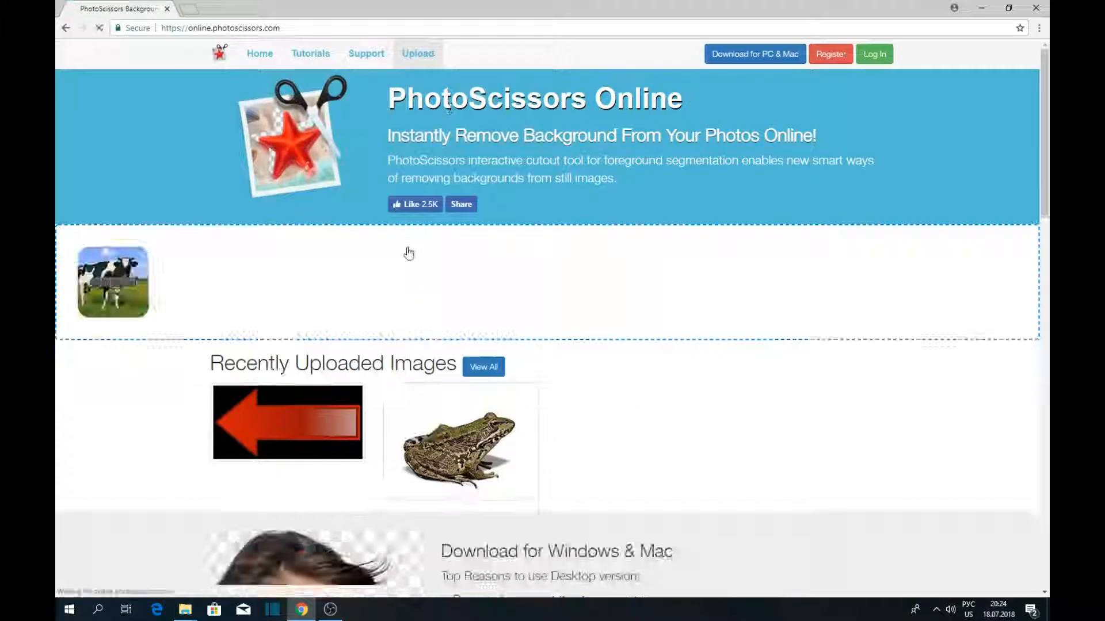
# Step: Upload the cow photo, mark the cow green as foreground and the sky and grass red as background
pyautogui.click(113, 281)
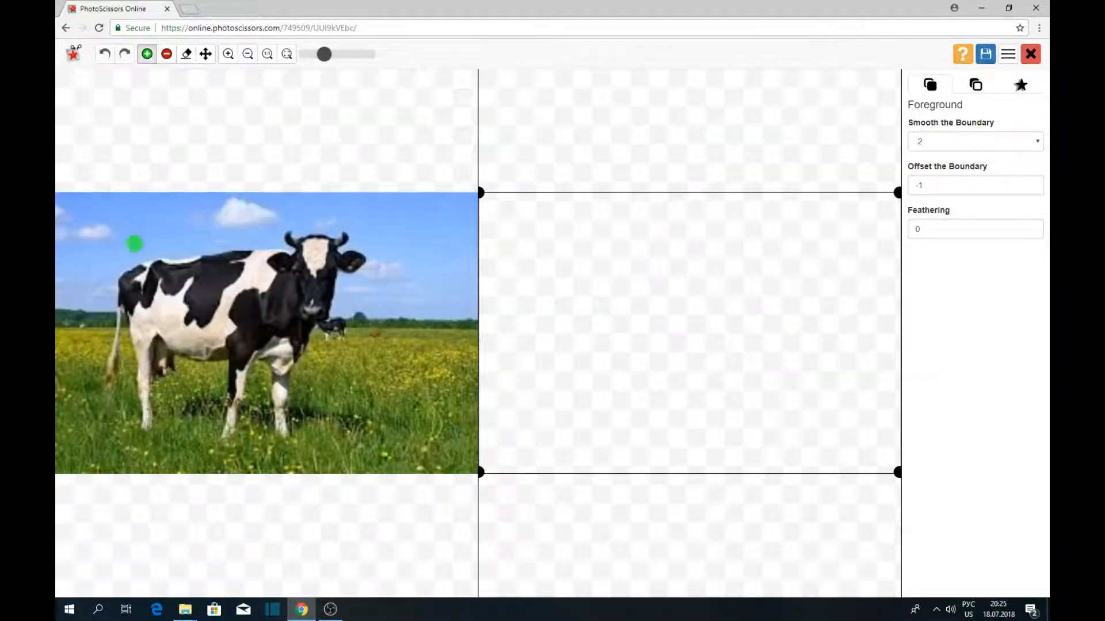
pyautogui.moveTo(134, 243); pyautogui.dragTo(134, 325)
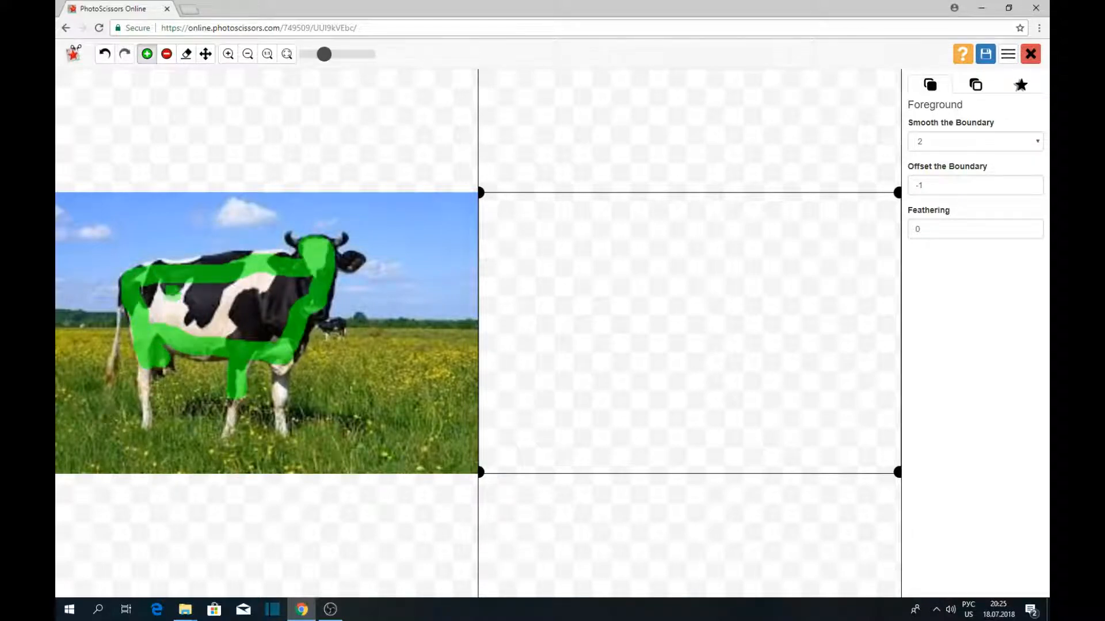
pyautogui.click(166, 54)
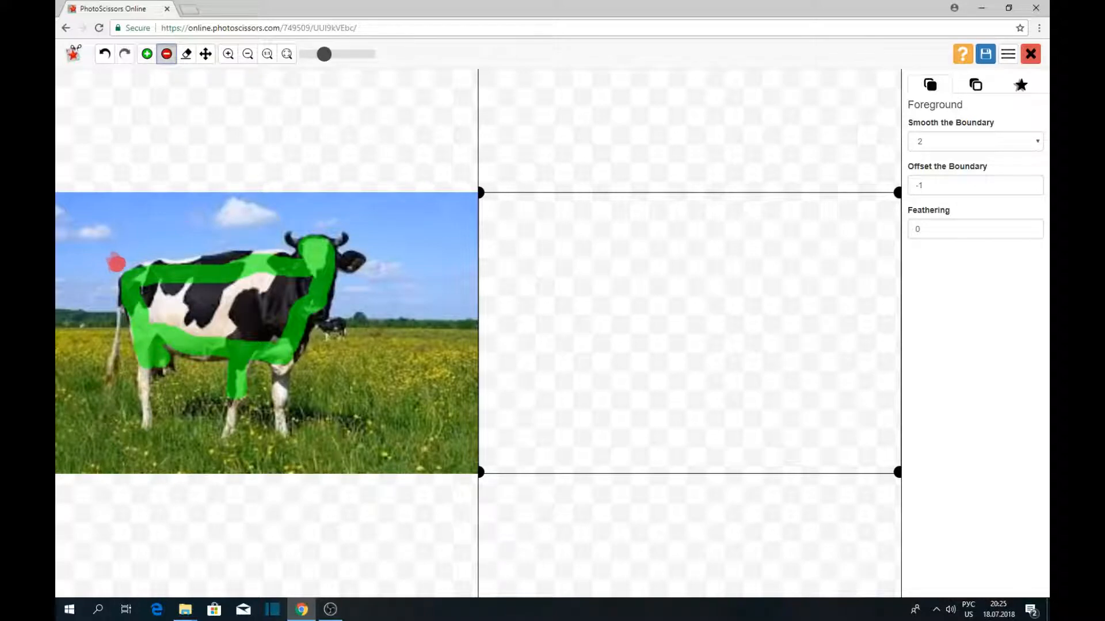
pyautogui.moveTo(113, 264); pyautogui.dragTo(232, 233)
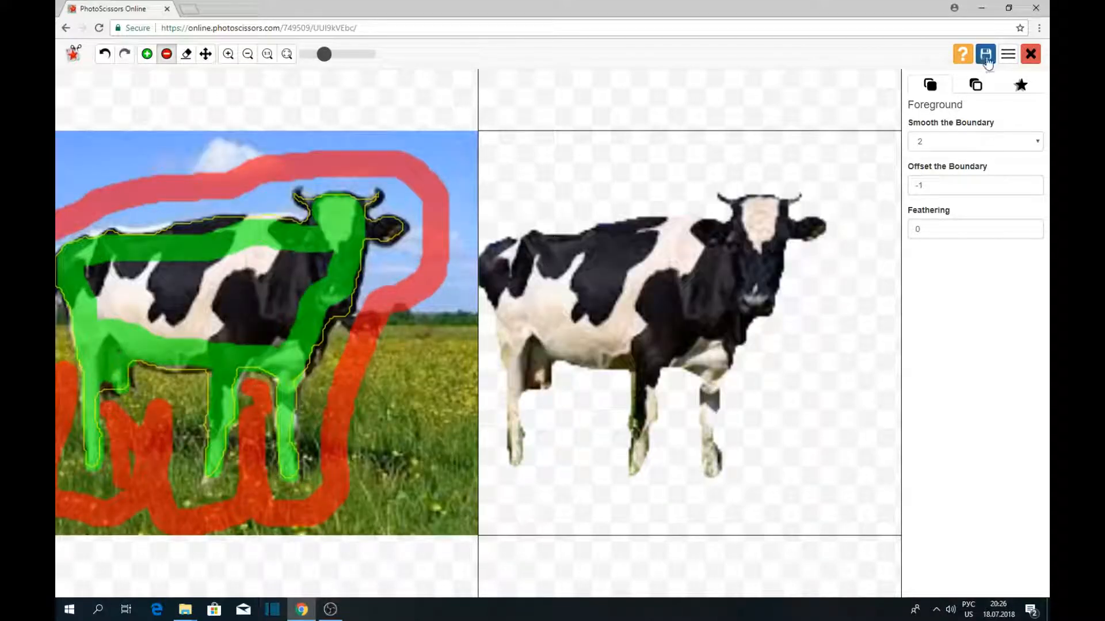
# Step: Download the cut-out cow PNG to the desktop and close Chrome
pyautogui.click(985, 54)
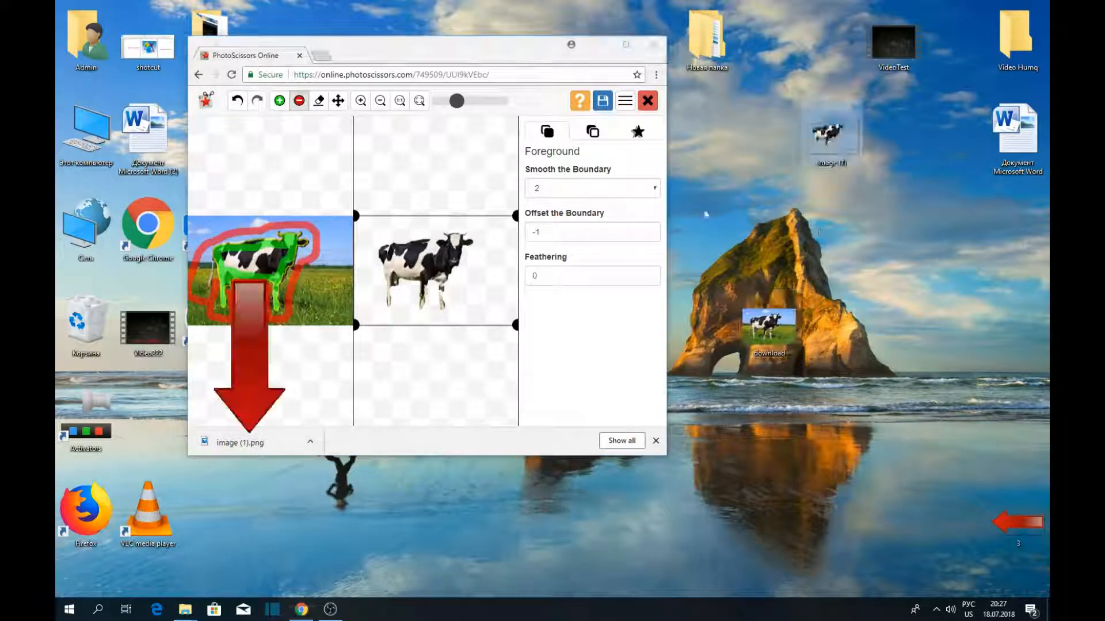
pyautogui.click(645, 100)
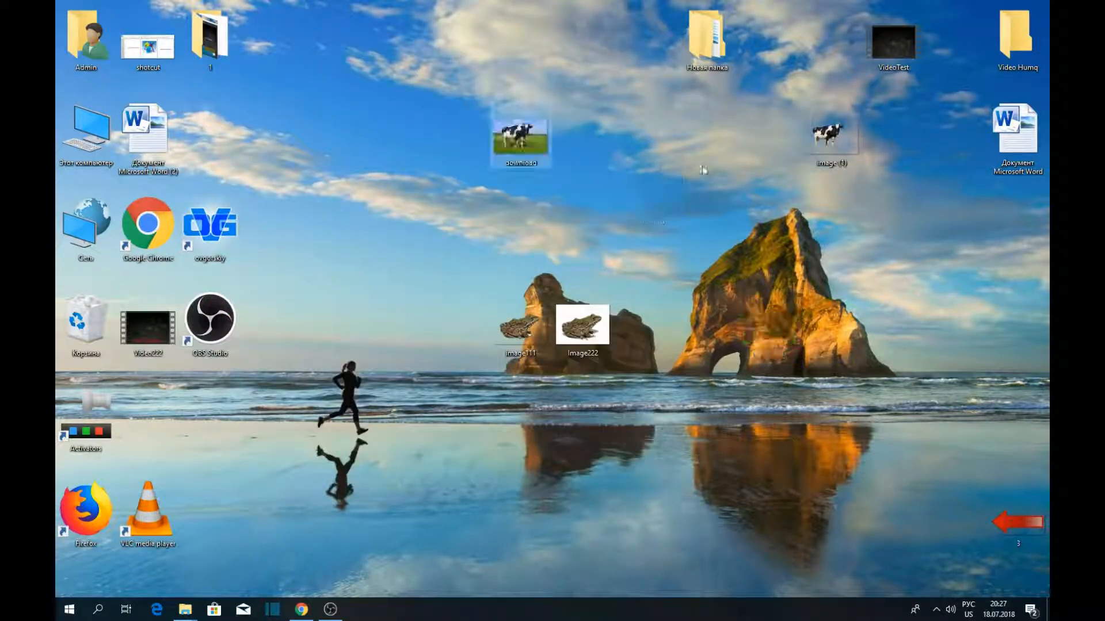